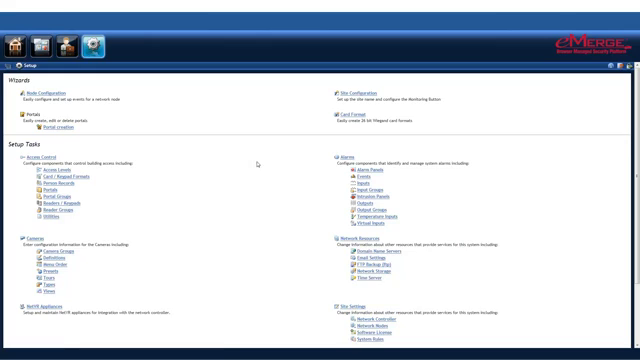
Scroll the Setup page down to reach the Time Specs area.
scroll("down", 3)
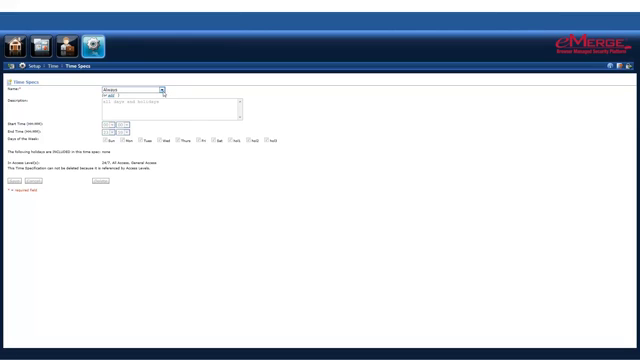
Enter the name 'Weekend Cleaning Crew' and a short description ending in 'only.'.
left_click(156, 88)
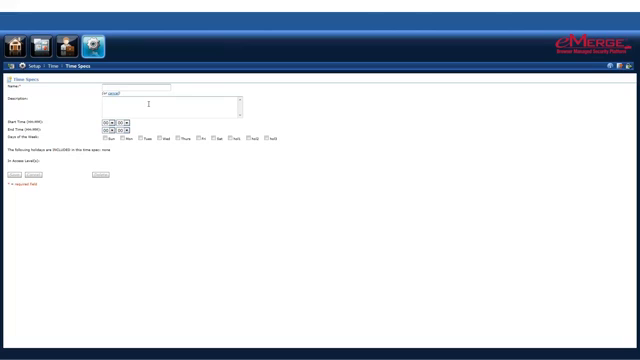
type("test")
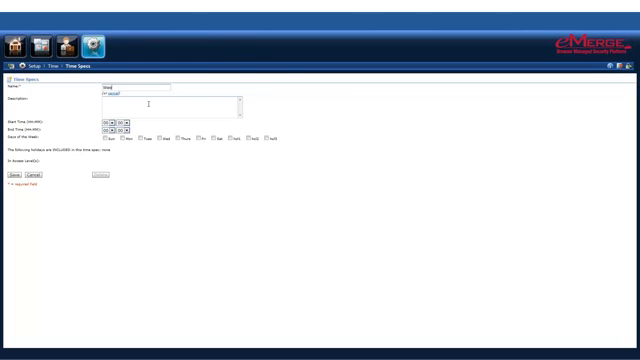
type("Weekend Cleaning")
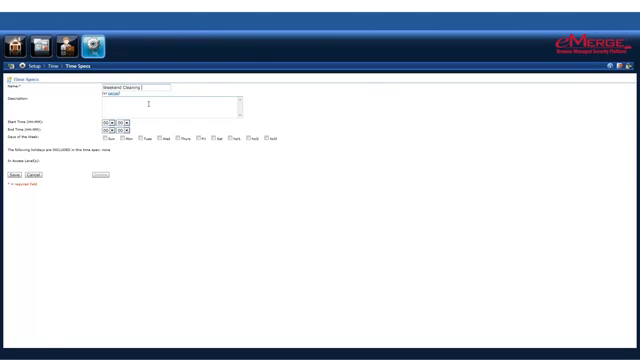
type("Crew")
left_click(170, 106)
type("Time Spec for the weekend cleaners")
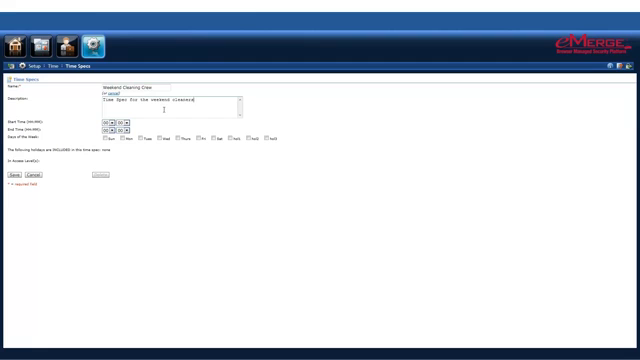
type("only.")
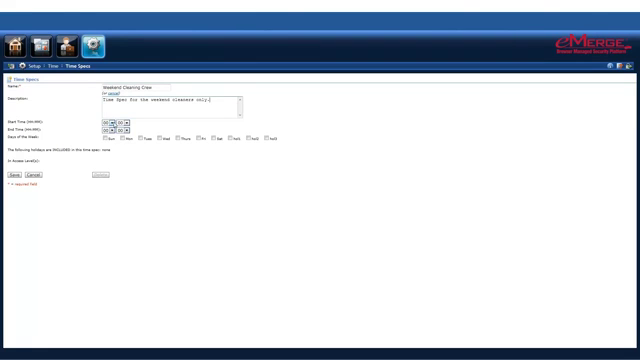
Set the time spec's start hour to 13:00.
left_click(100, 122)
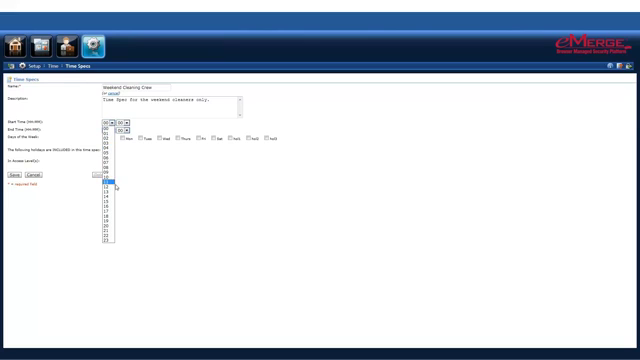
left_click(108, 180)
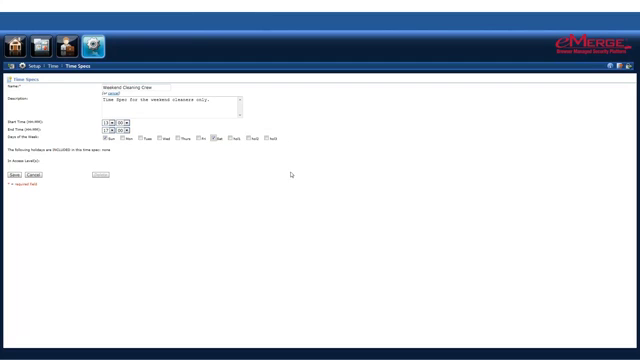
mouse_move(368, 260)
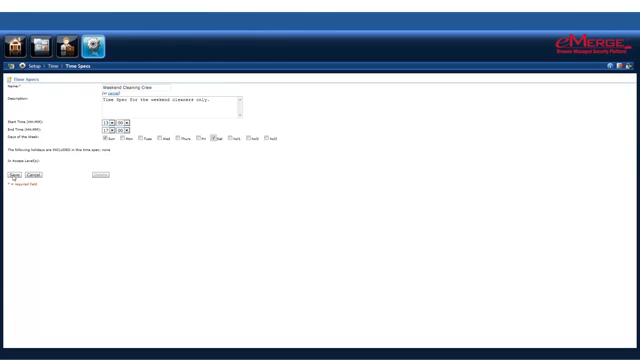
Save the Weekend Cleaning Crew time spec and confirm it is stored.
left_click(16, 174)
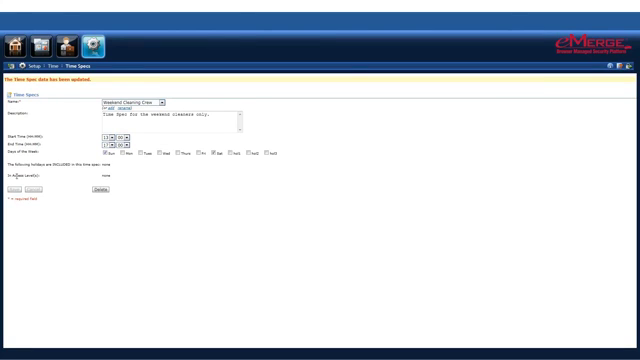
mouse_move(118, 176)
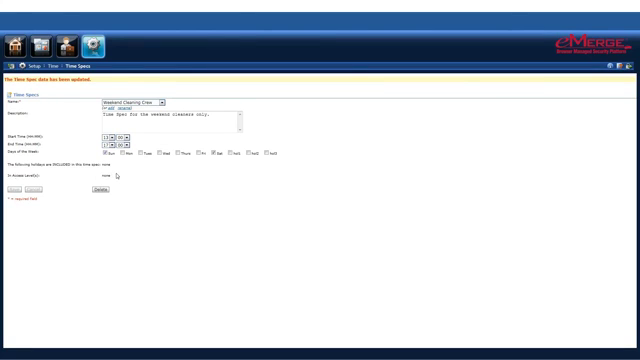